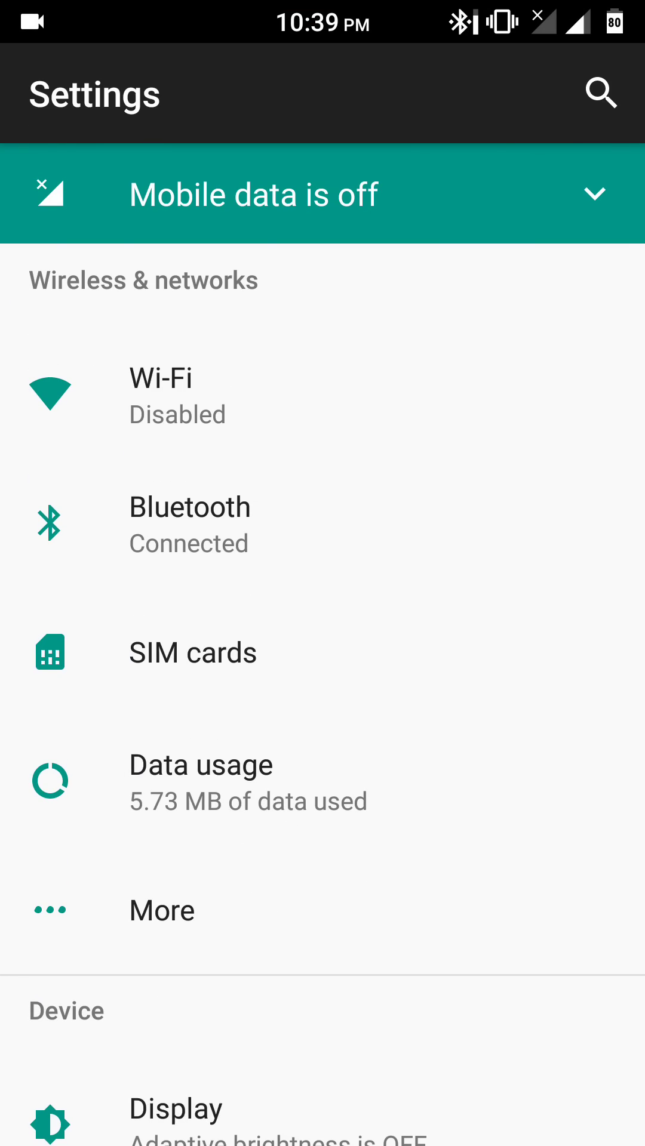
- Review the About phone page showing Android 7.1.1 and the LineageOS 14.1 nightly build, then leave it
scroll(down, 3)
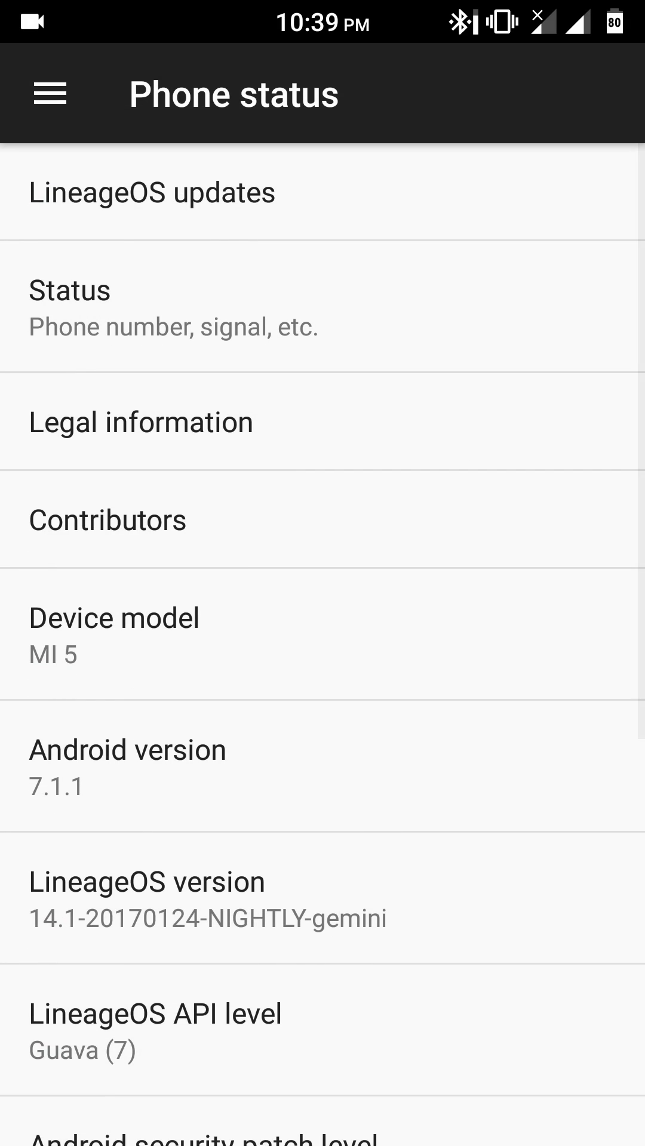
key(back)
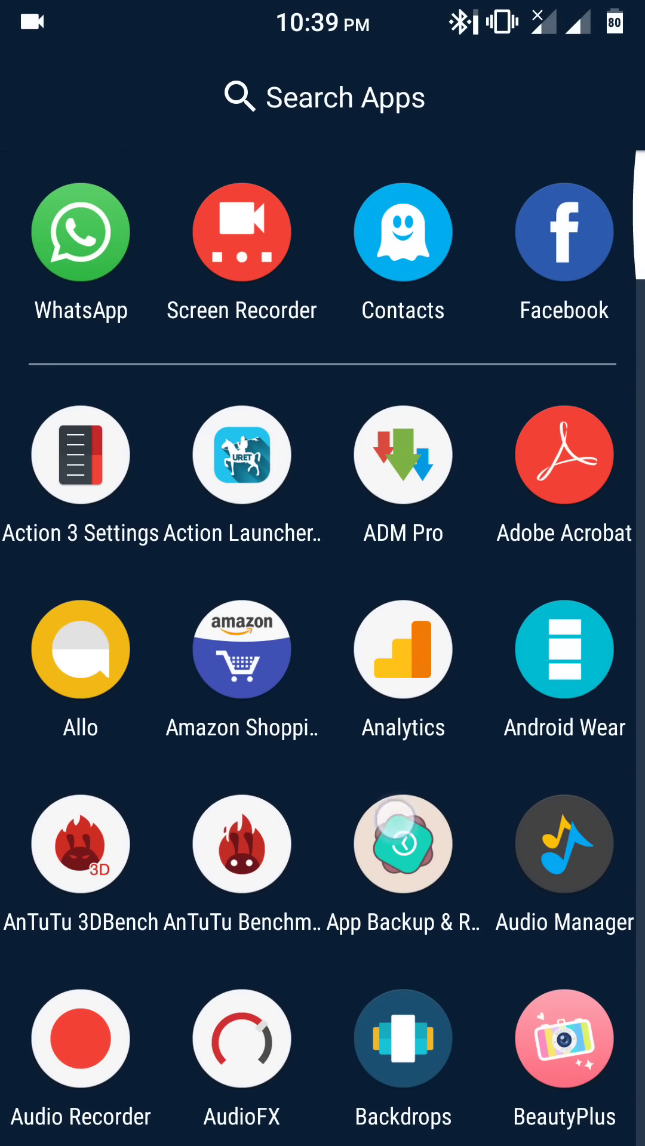
- Browse down the app drawer's alphabetical list of installed apps
scroll(down, 3)
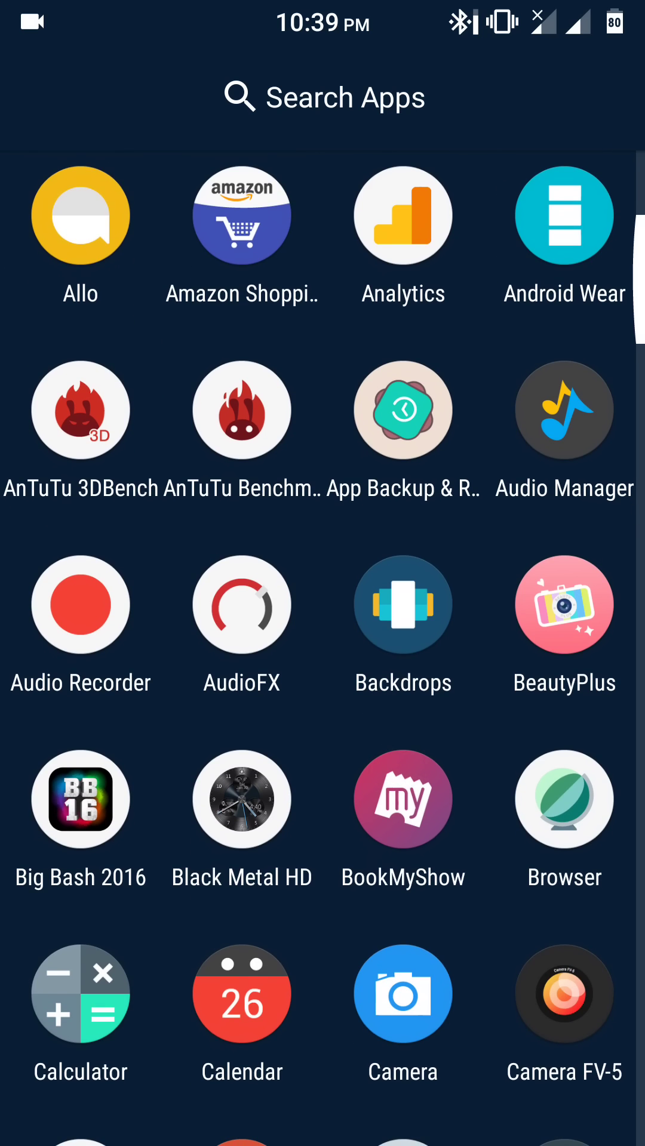
scroll(down, 3)
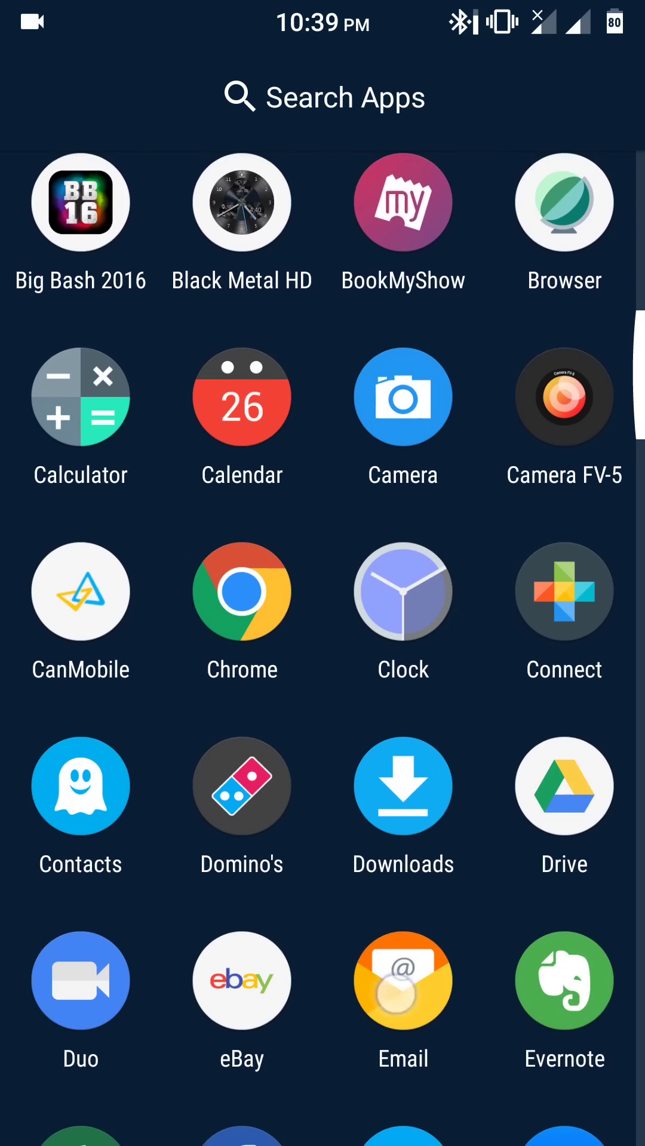
scroll(down, 3)
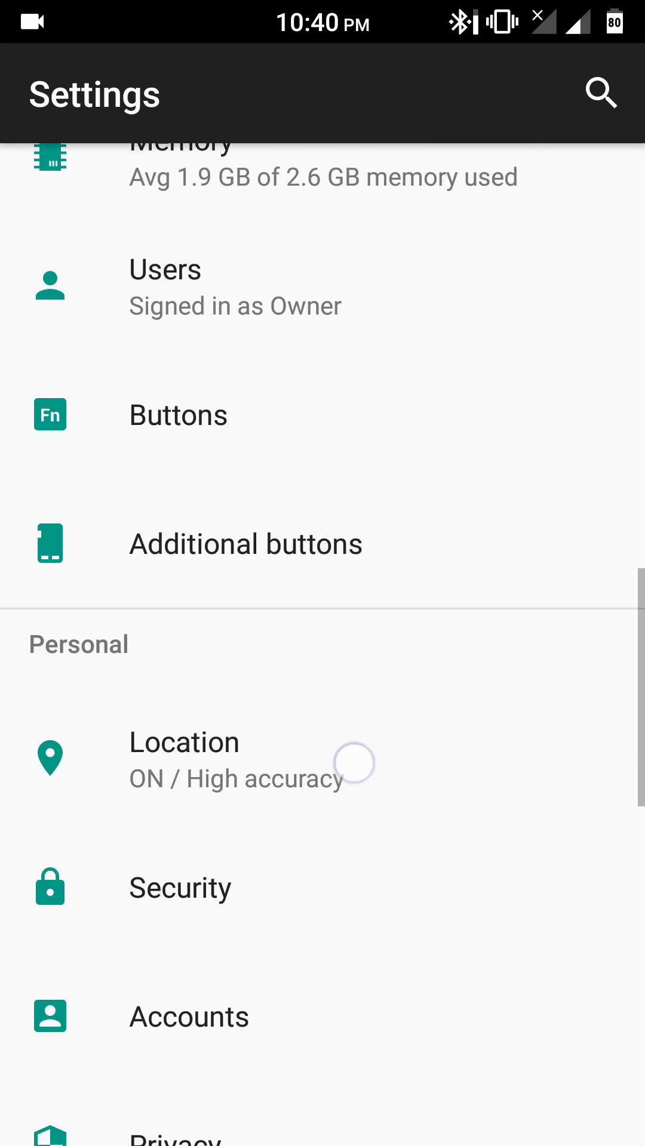
- View the Battery page showing 78% charge with about six hours remaining
scroll(down, 3)
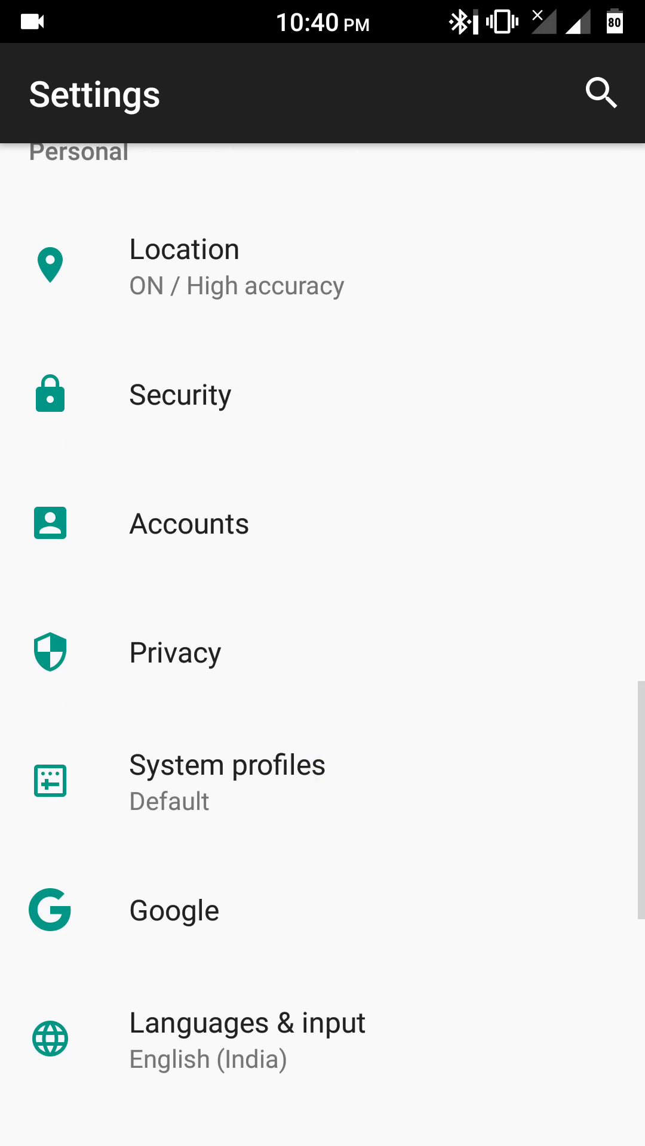
scroll(down, 3)
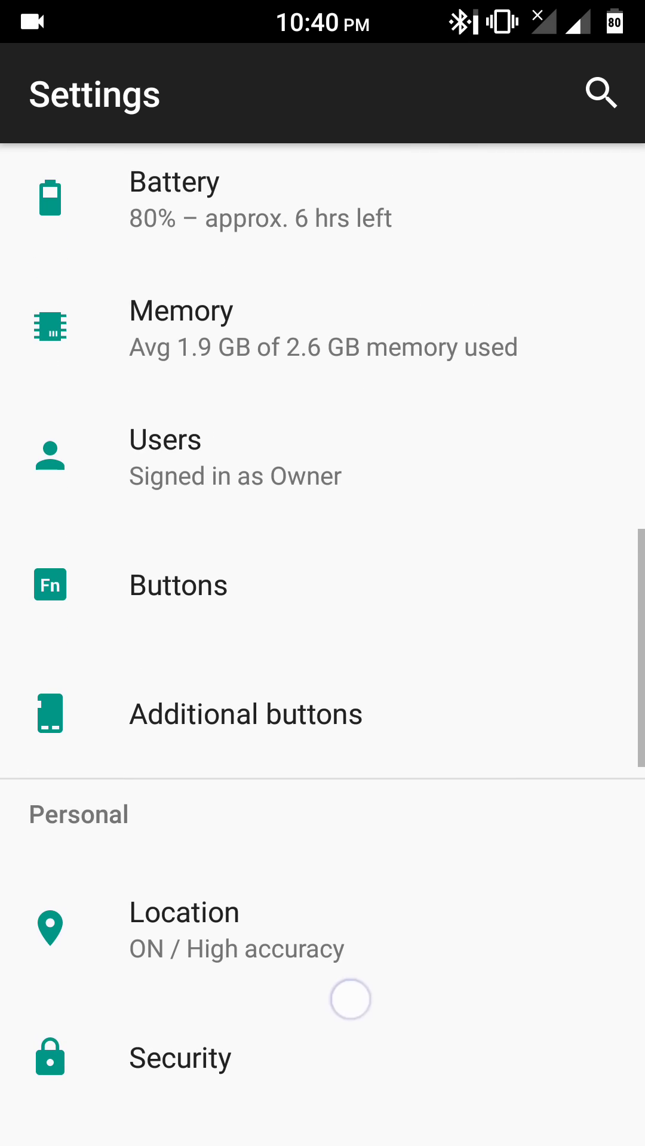
click(174, 182)
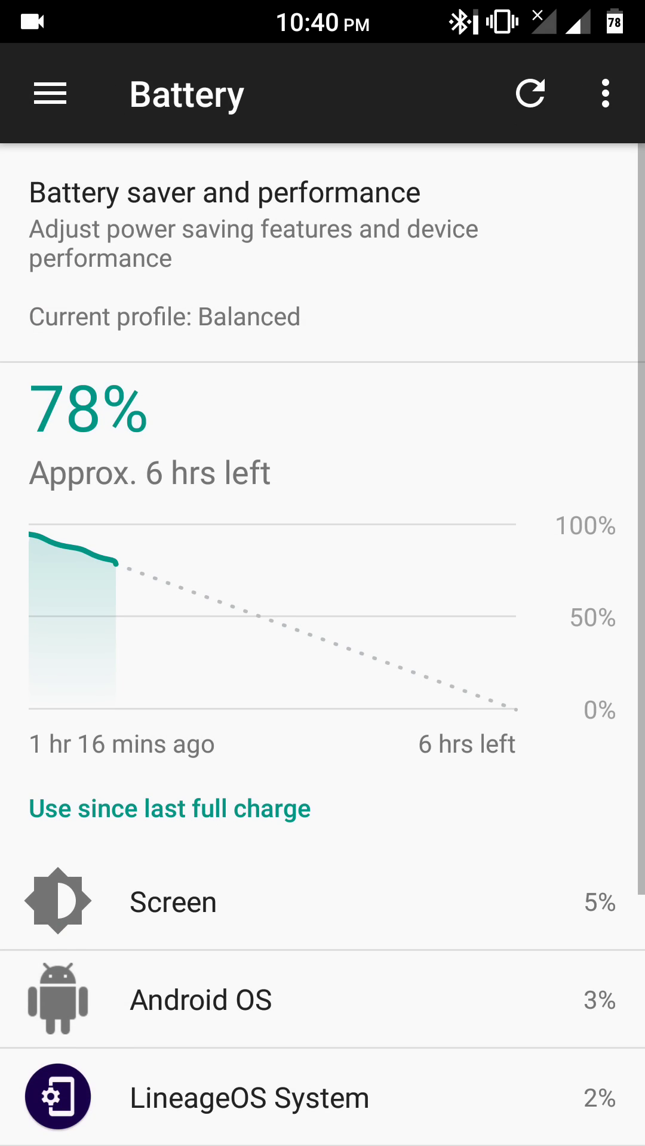
scroll(down, 3)
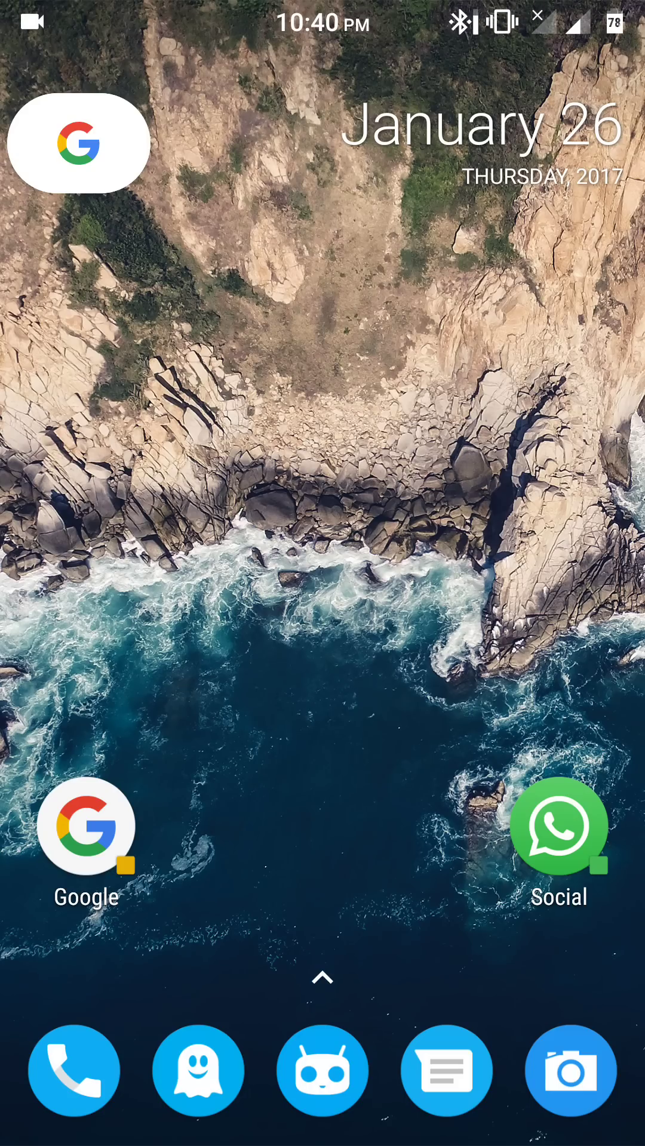
- Reach Developer options and bring up the Root access choice, currently disabled
scroll(down, 3)
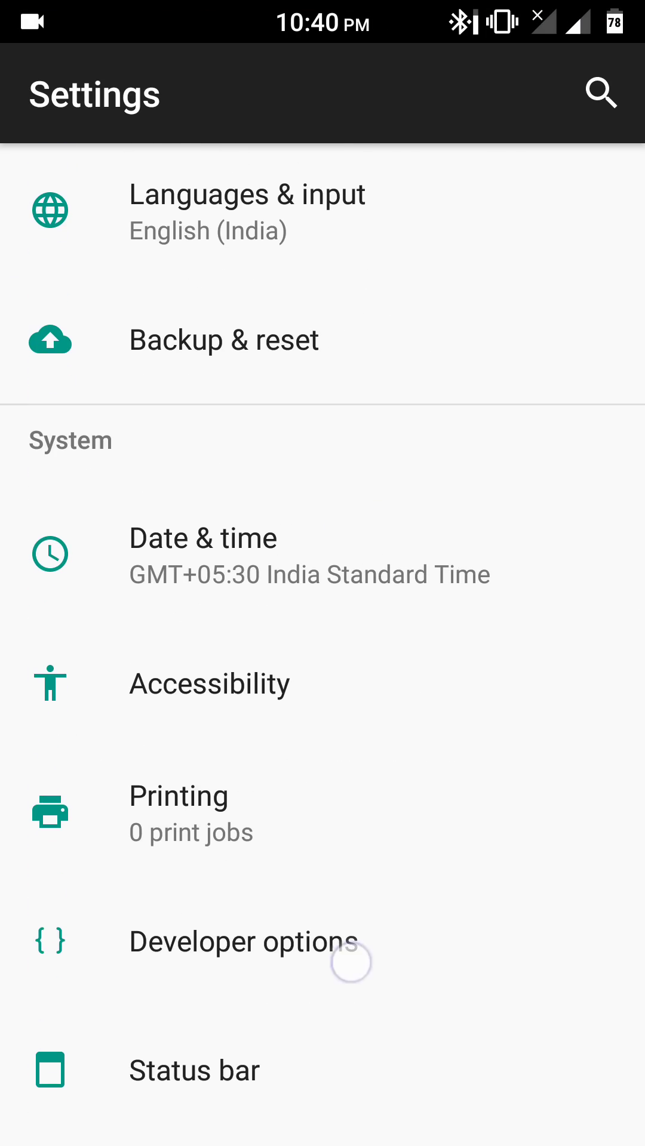
click(241, 942)
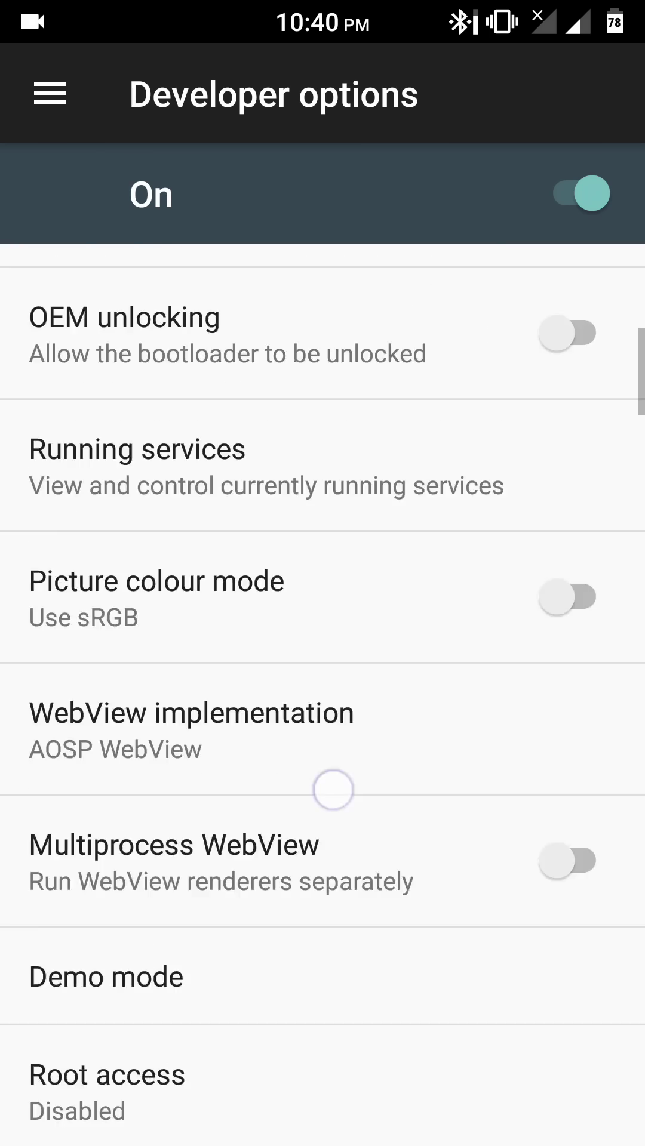
scroll(down, 3)
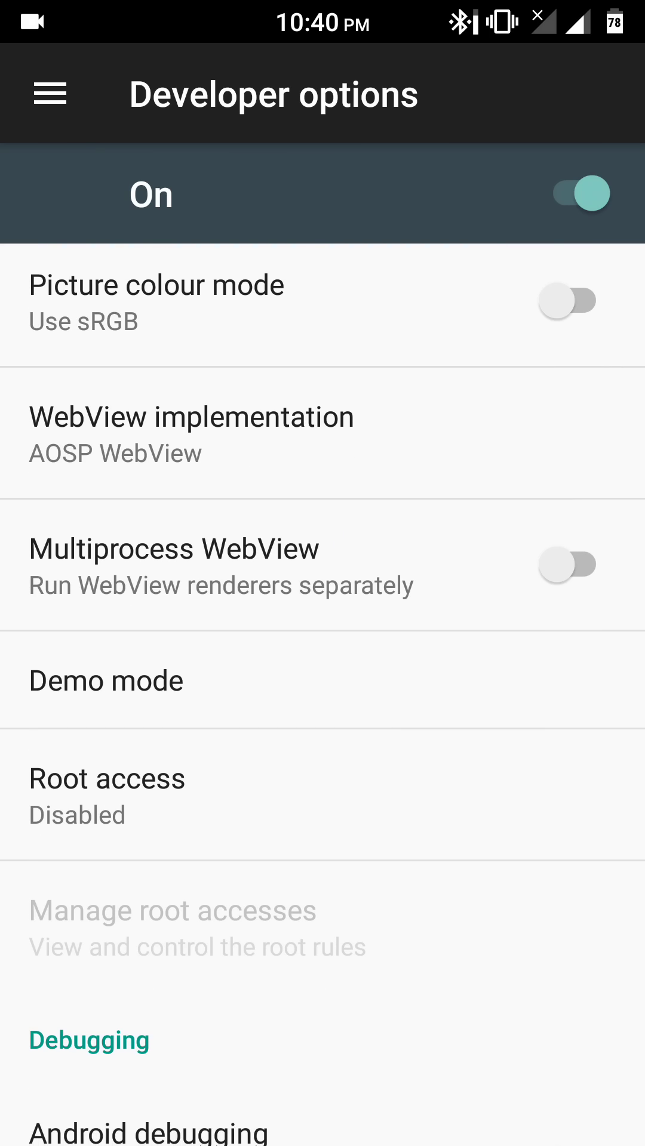
scroll(down, 3)
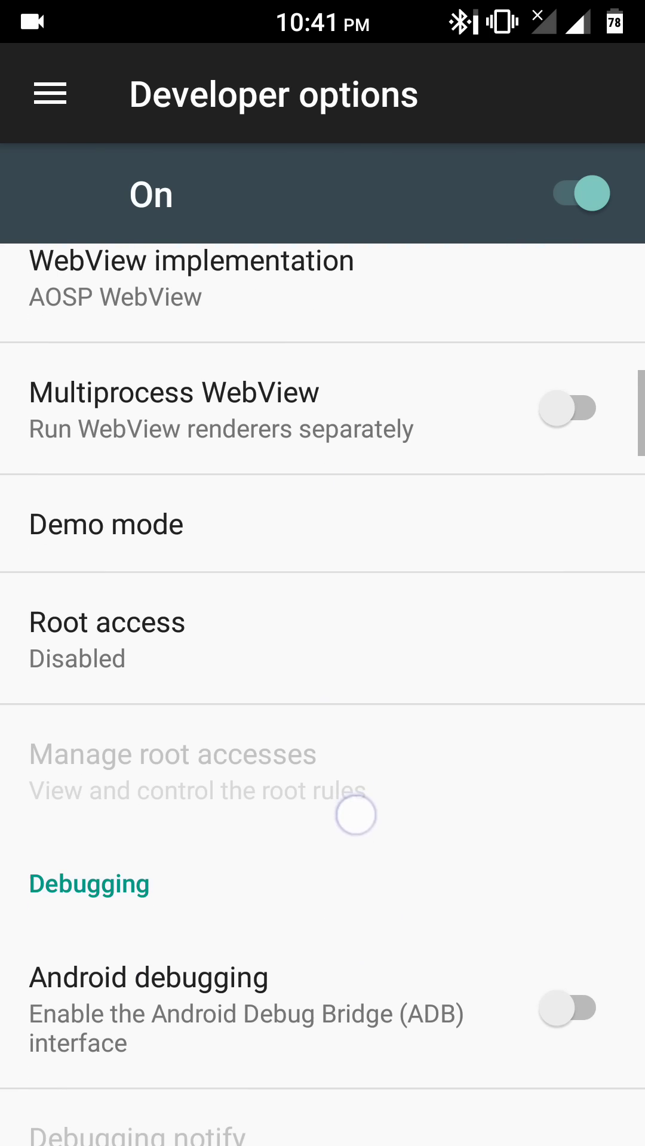
click(107, 623)
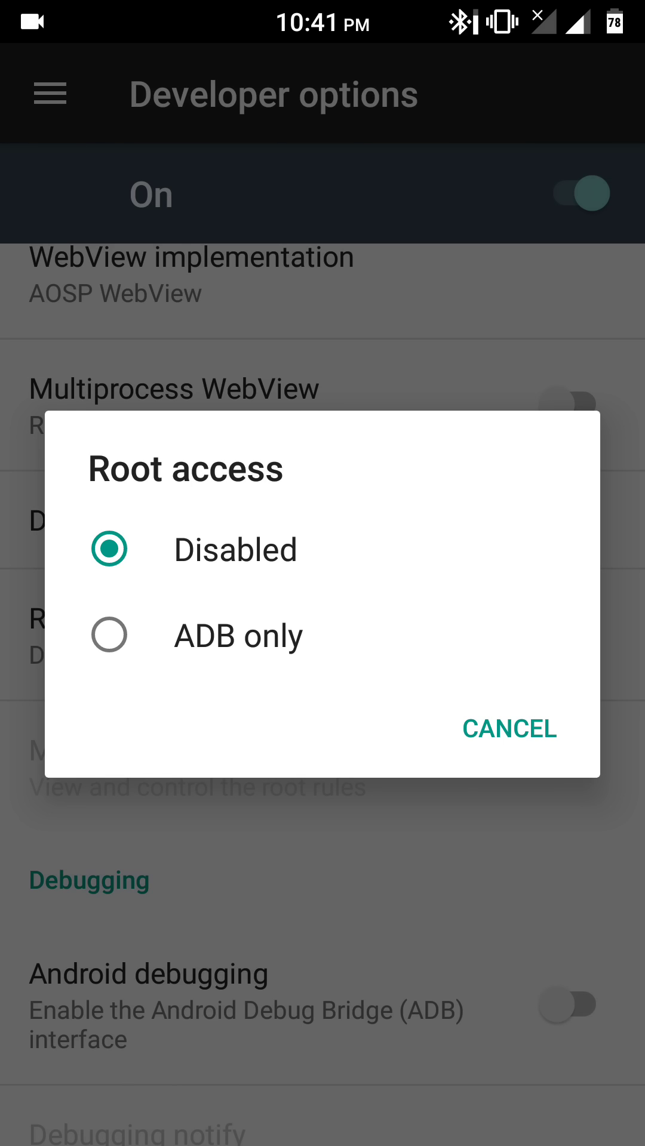
- Cancel the Root access dialog, leaving it disabled
click(509, 728)
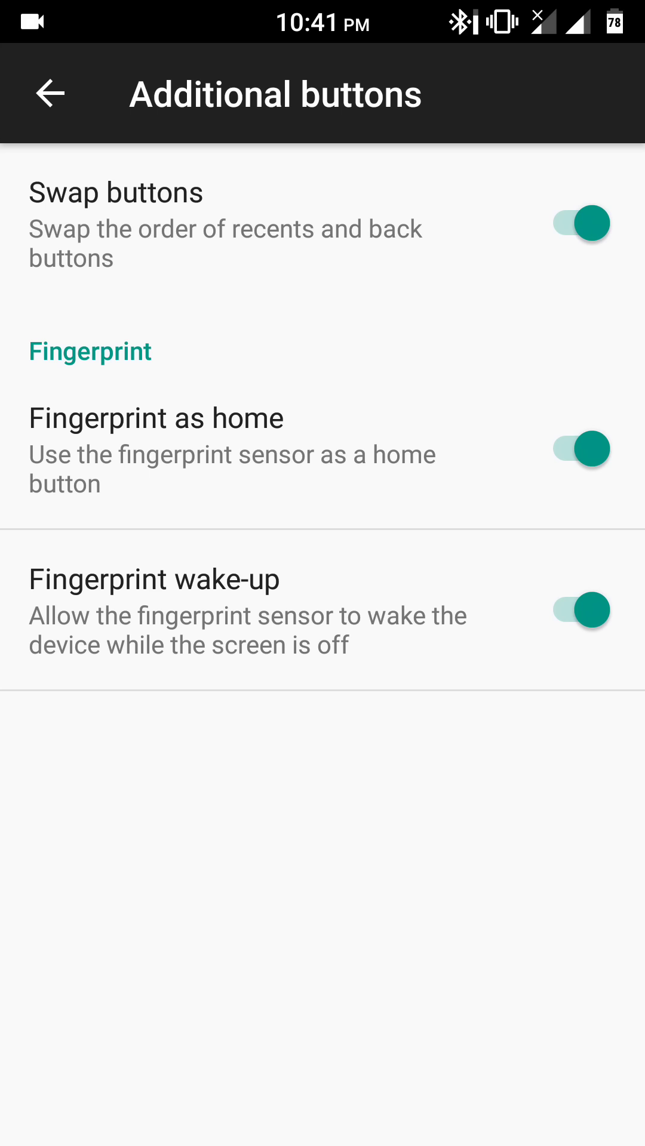
- Leave the Additional buttons page and return to the home screen
click(174, 426)
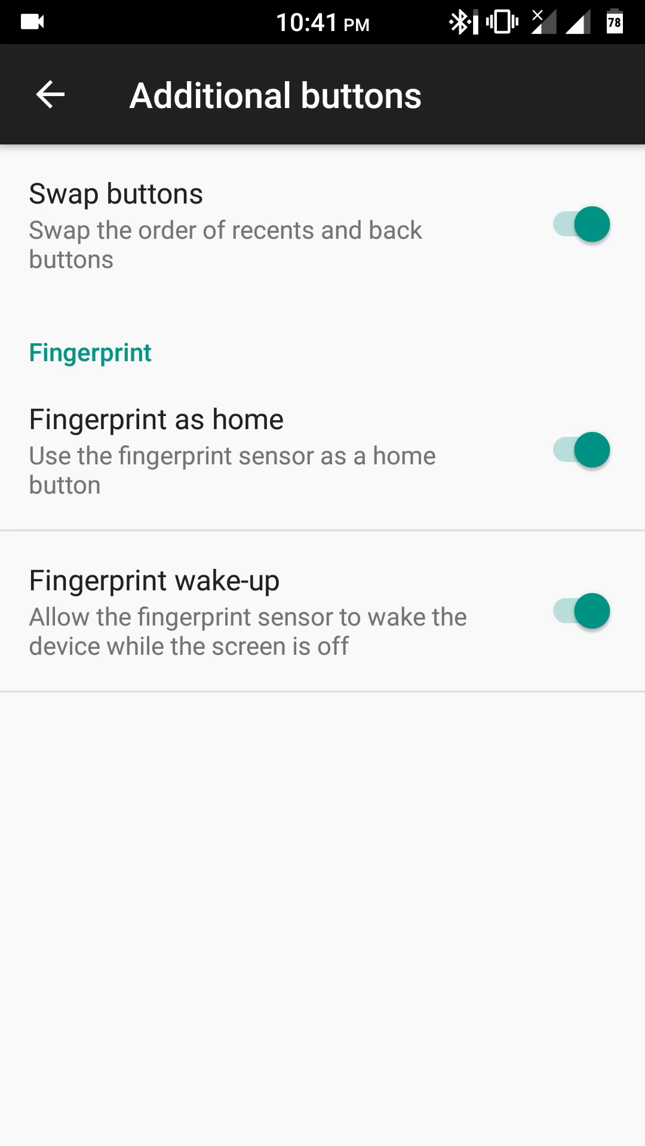
key(HOME)
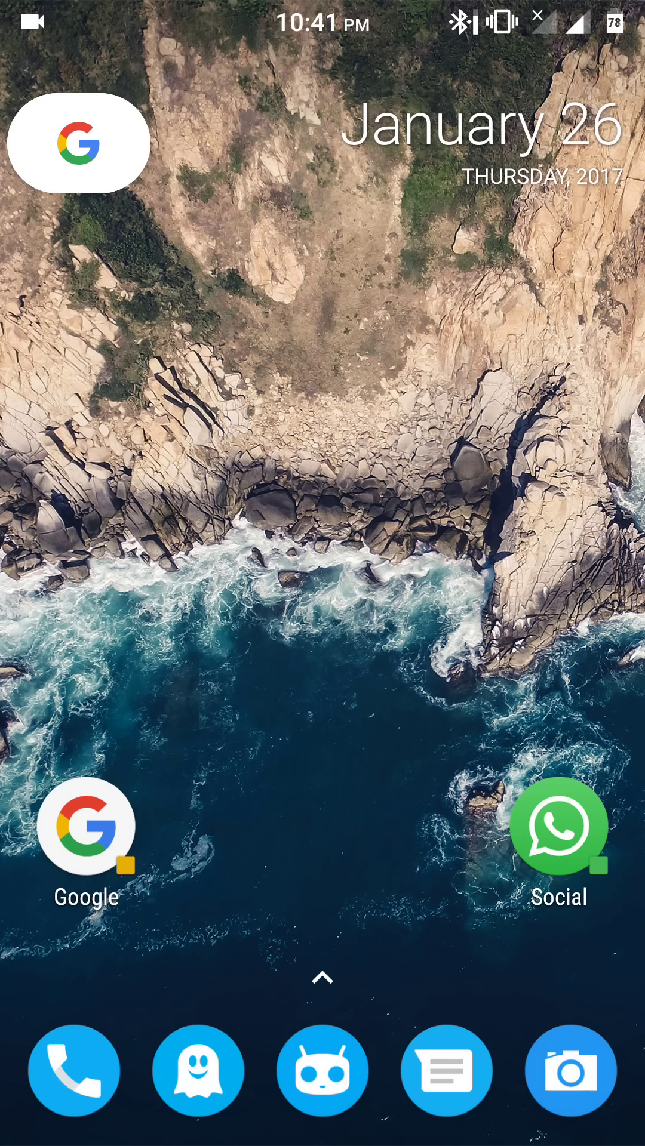